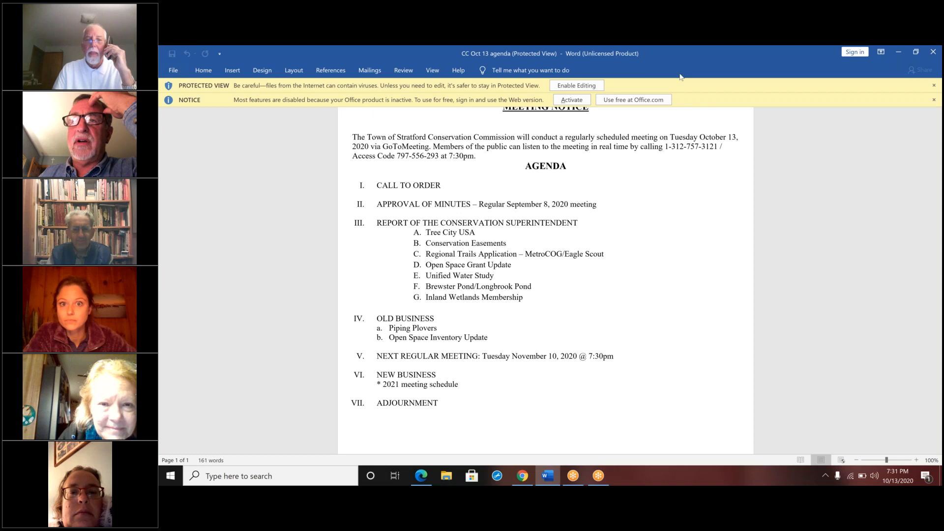
mouse_move(690, 60)
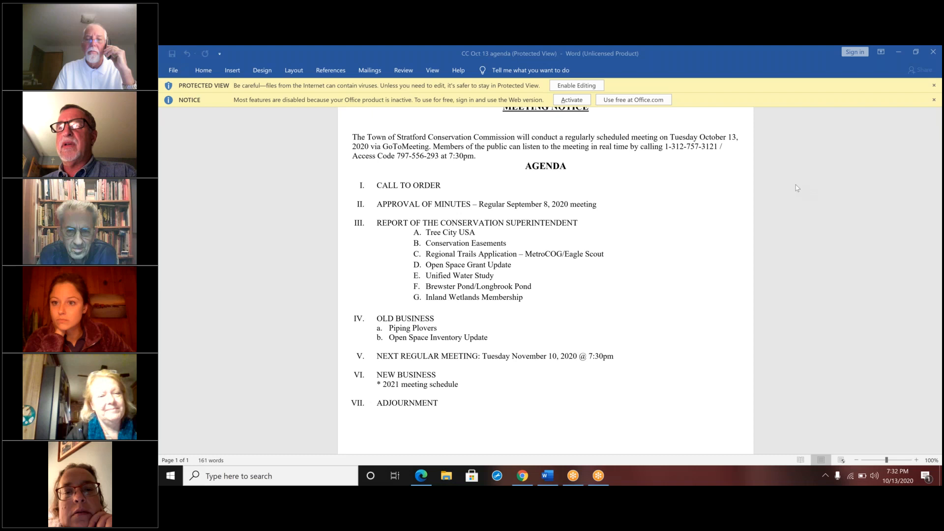
mouse_move(766, 171)
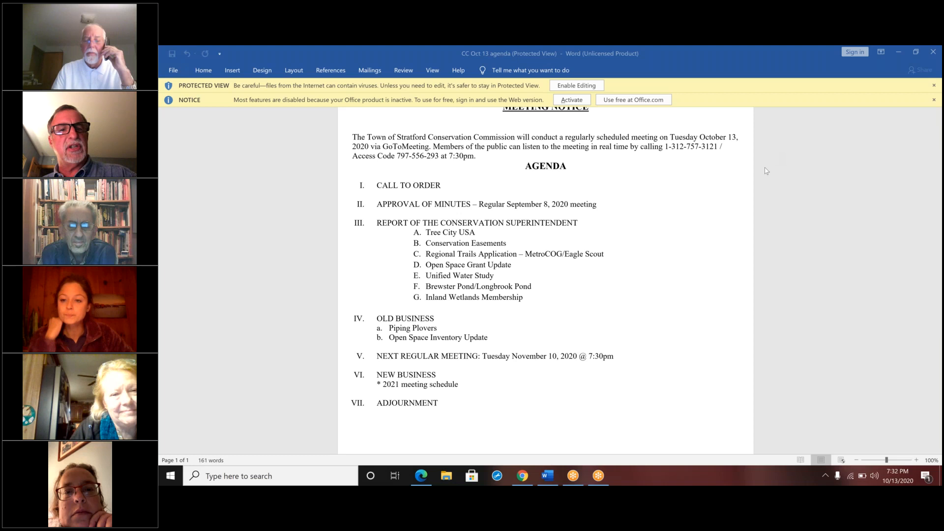
mouse_move(809, 198)
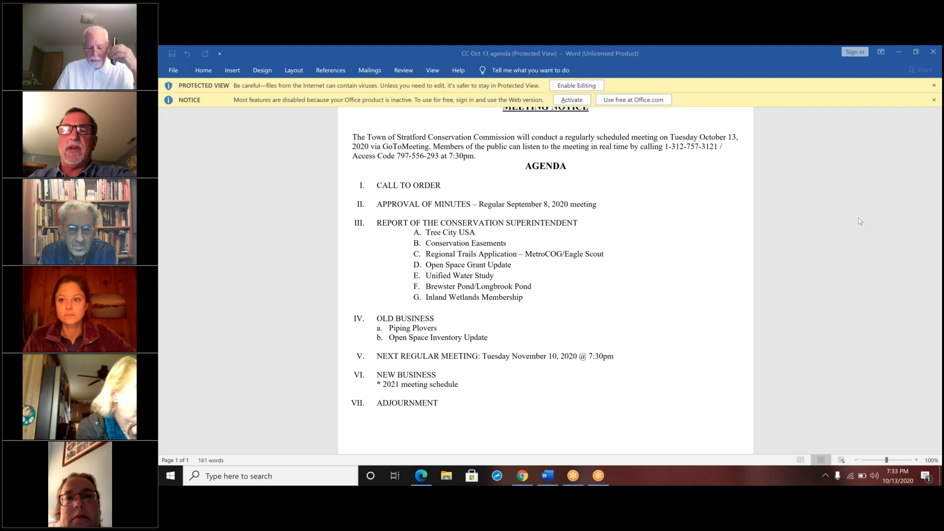
mouse_move(612, 271)
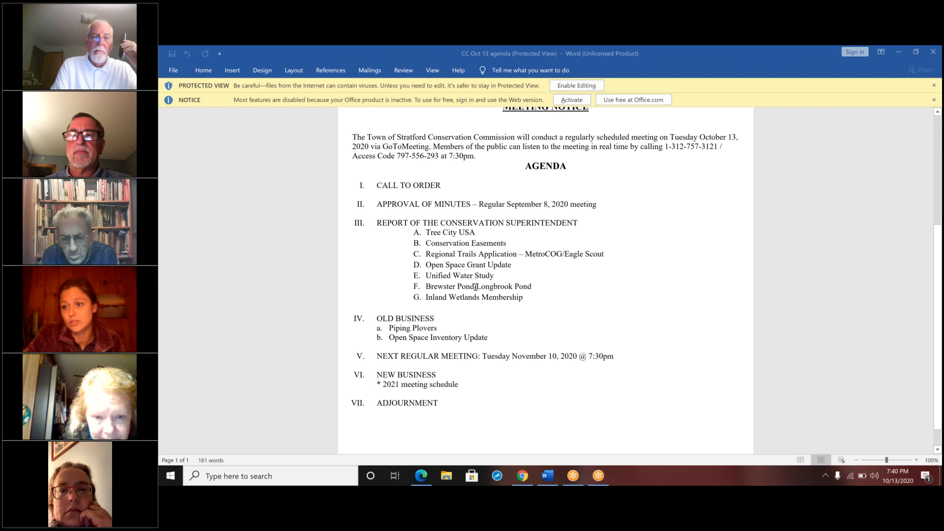
mouse_move(456, 291)
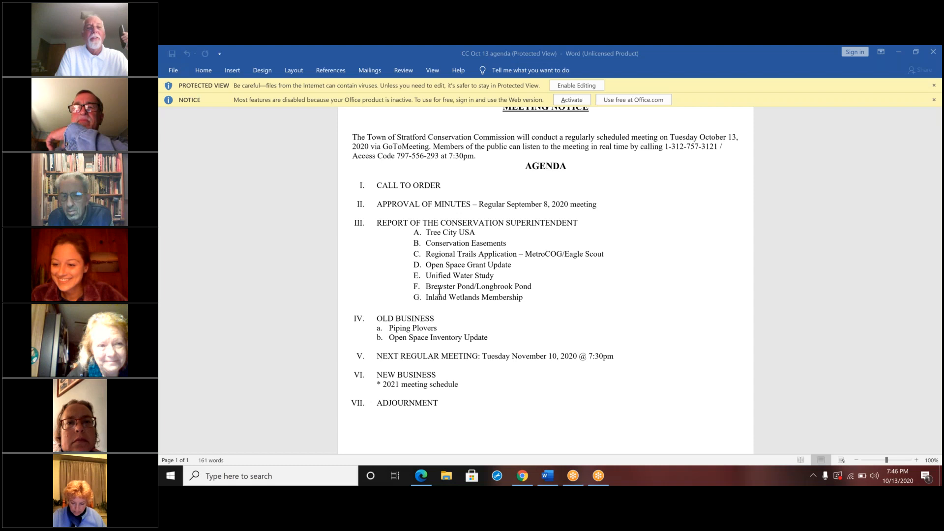
mouse_move(366, 295)
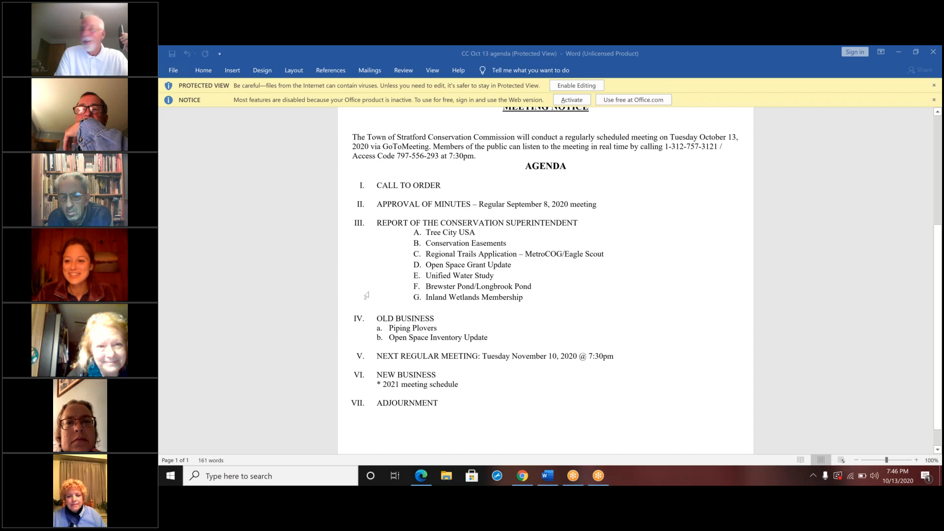
mouse_move(403, 321)
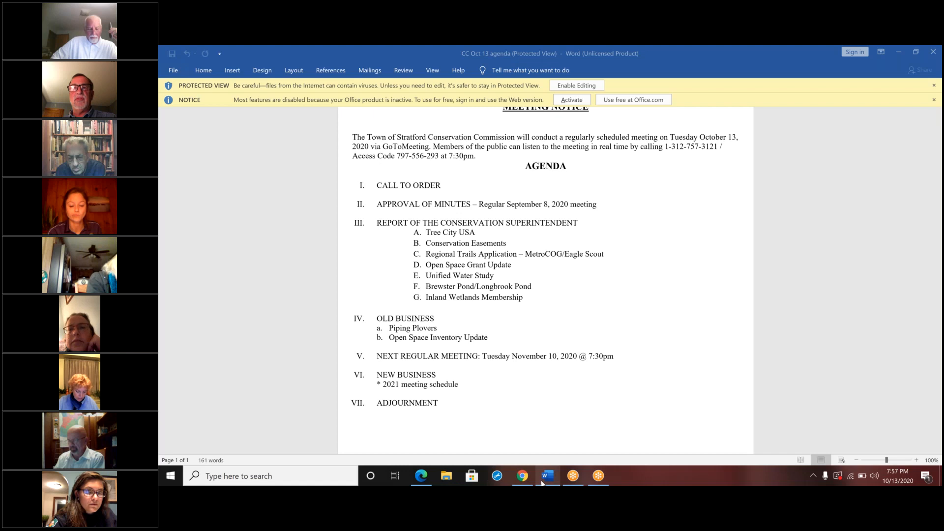
click(449, 422)
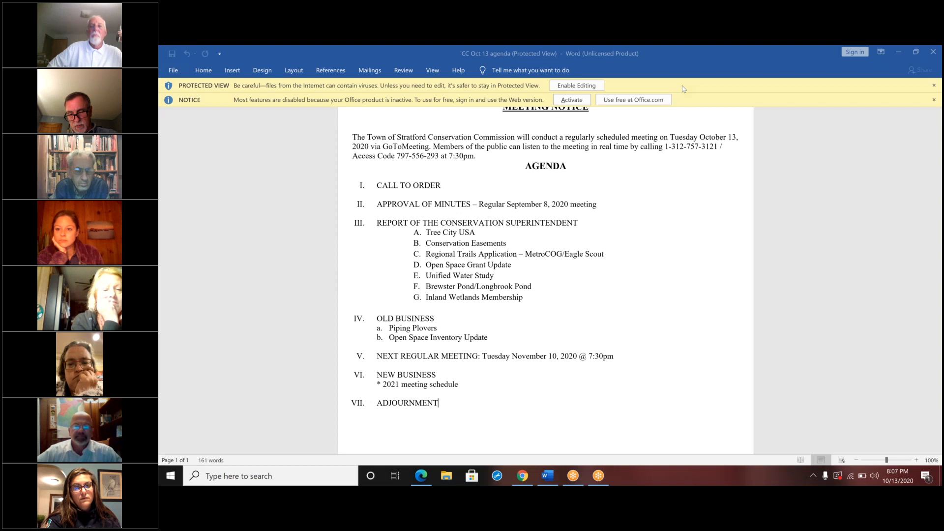
mouse_move(759, 115)
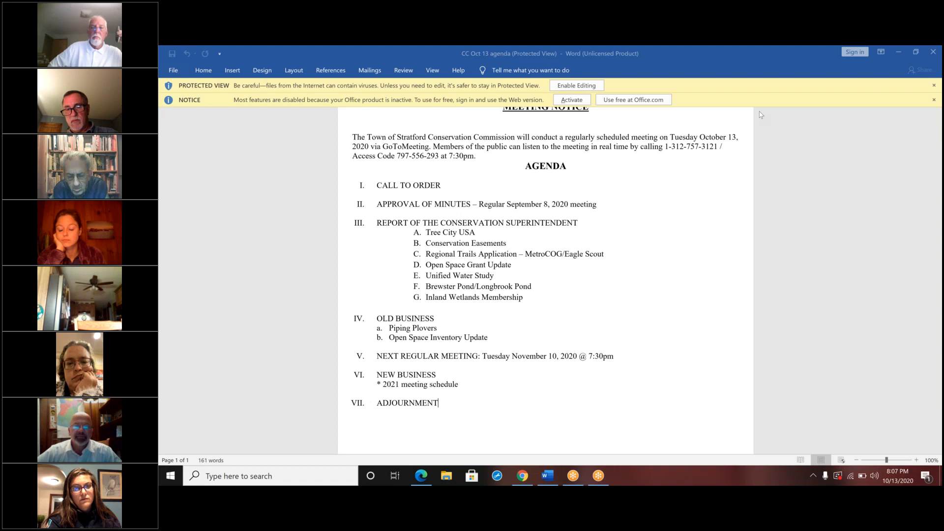
mouse_move(751, 103)
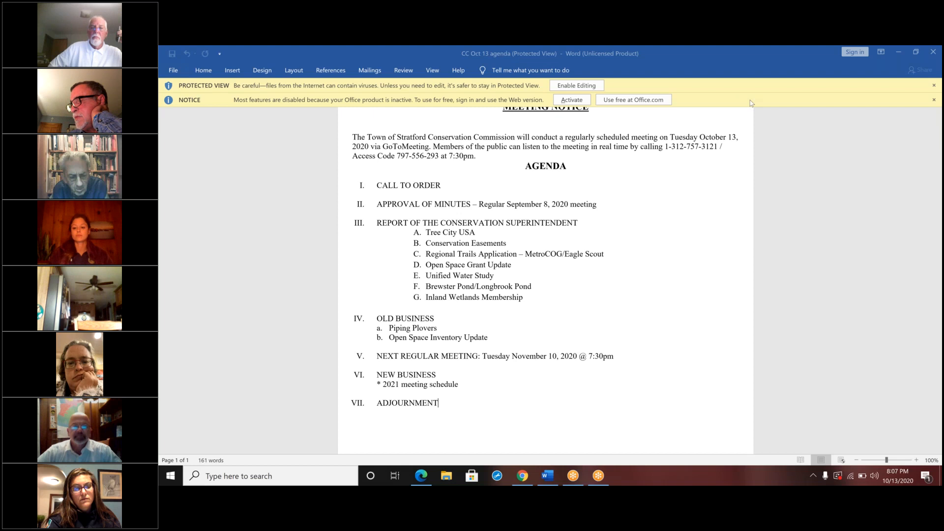
mouse_move(766, 114)
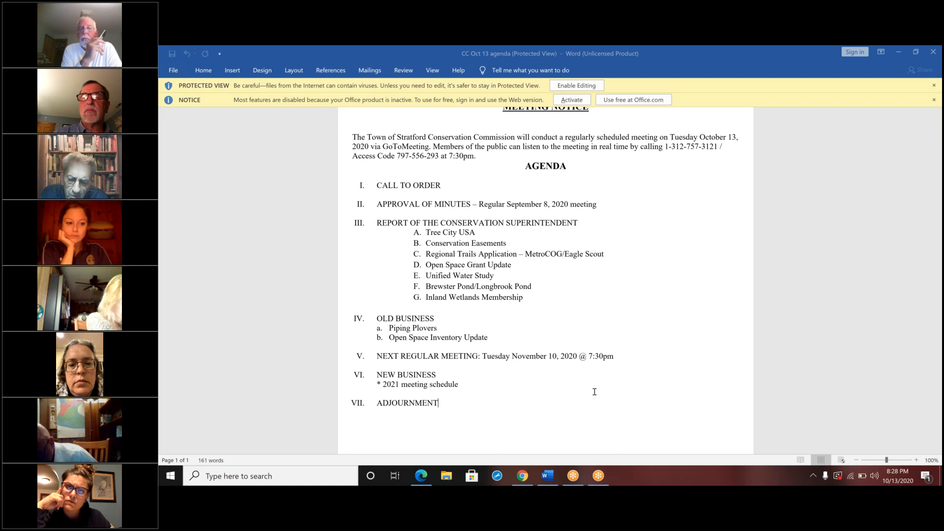
mouse_move(670, 393)
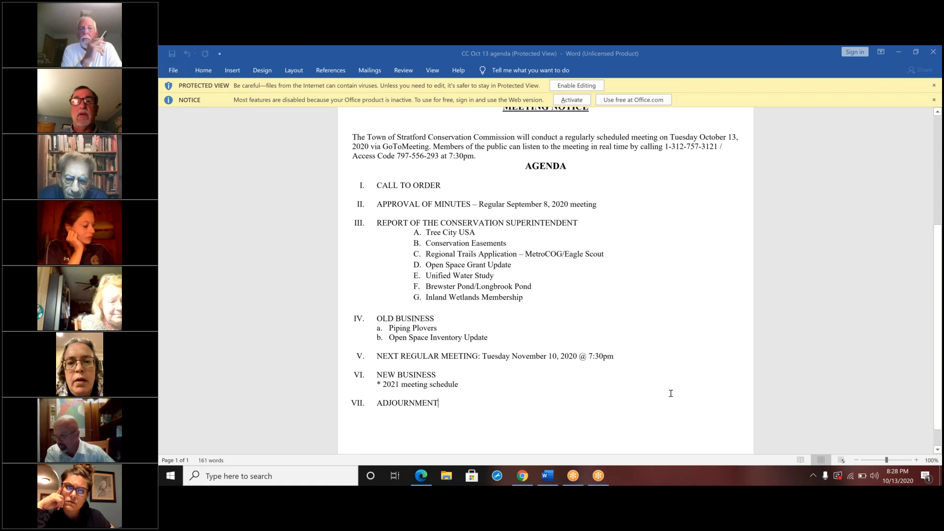